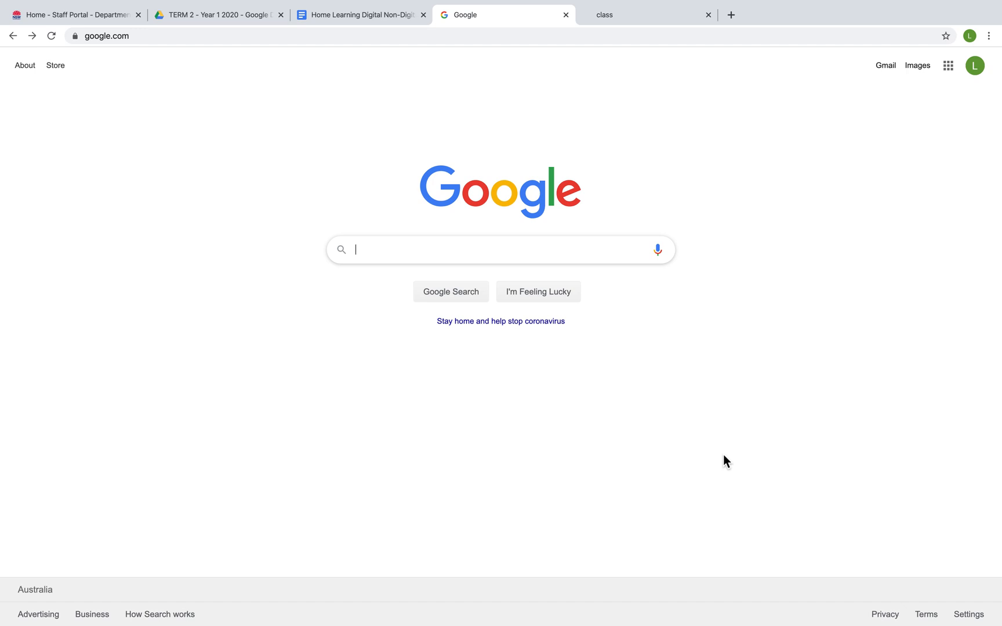
pyautogui.moveTo(540, 252)
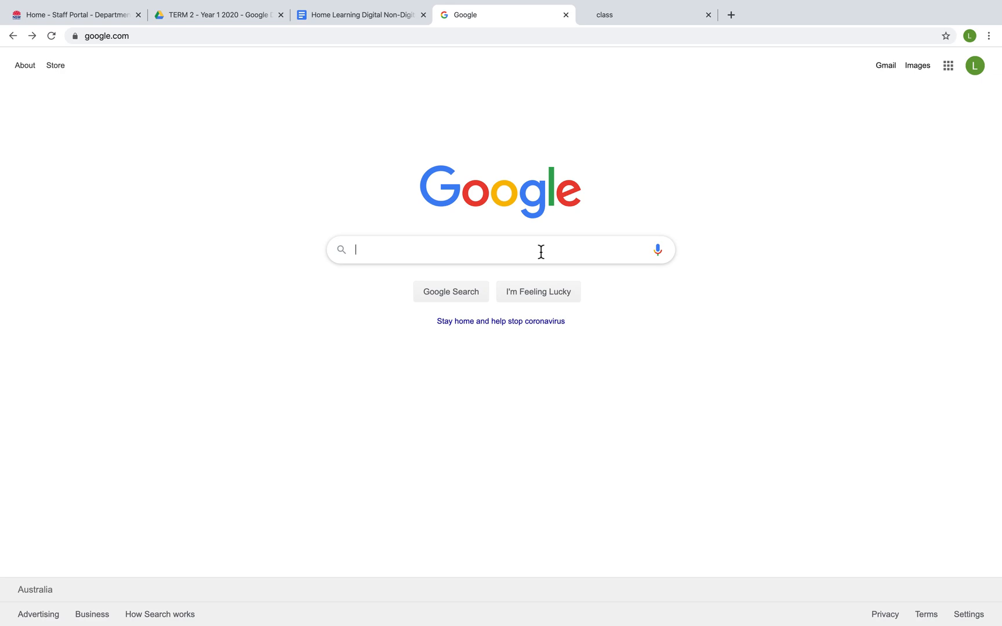
# - Search Google for 'seesaw' using the suggestion and show the results
pyautogui.write('see')
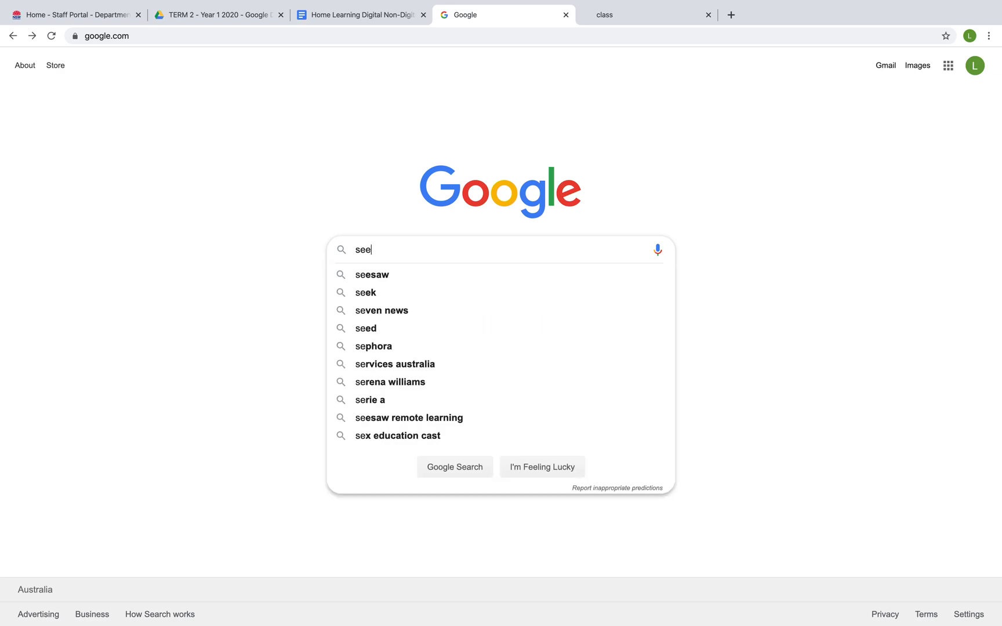
pyautogui.click(372, 275)
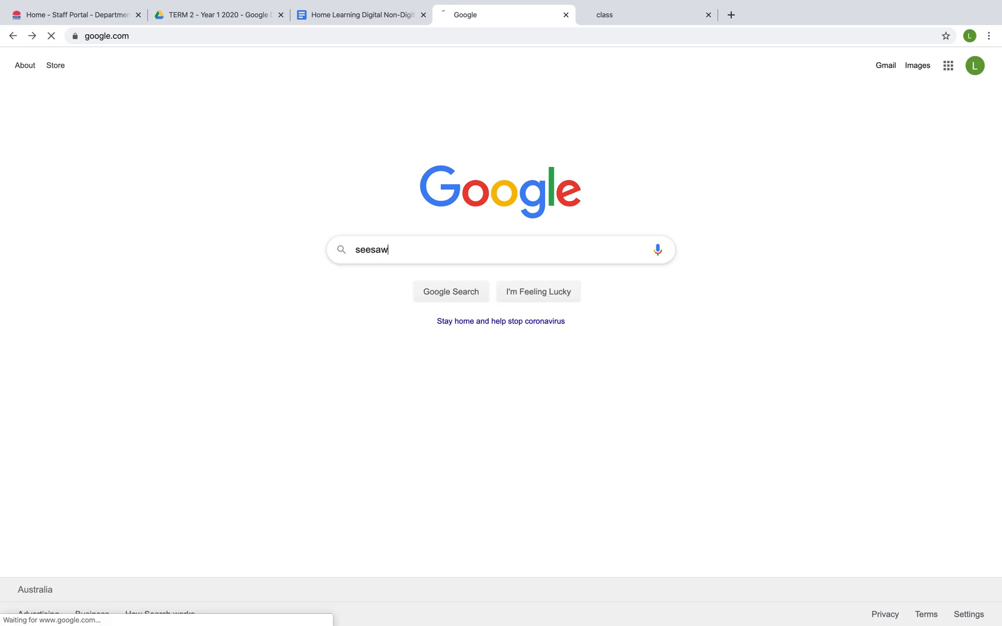
pyautogui.press('Enter')
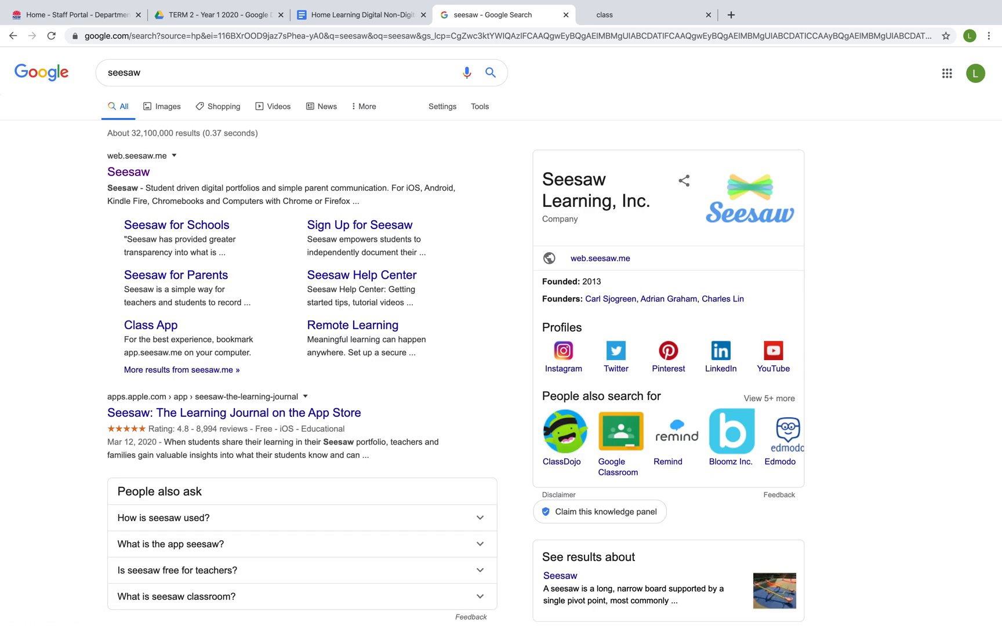
pyautogui.moveTo(732, 139)
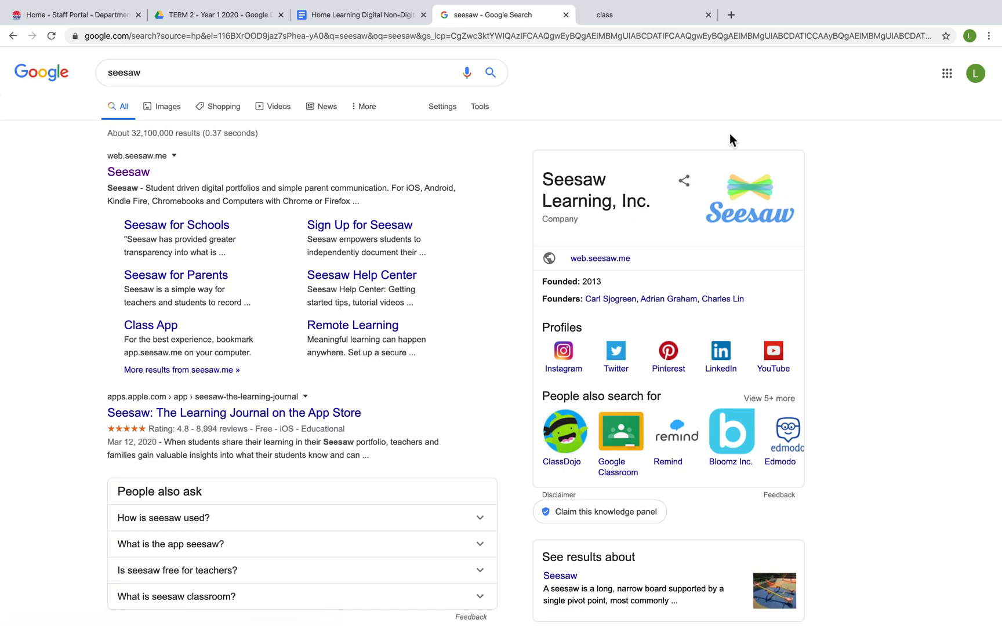
pyautogui.moveTo(667, 138)
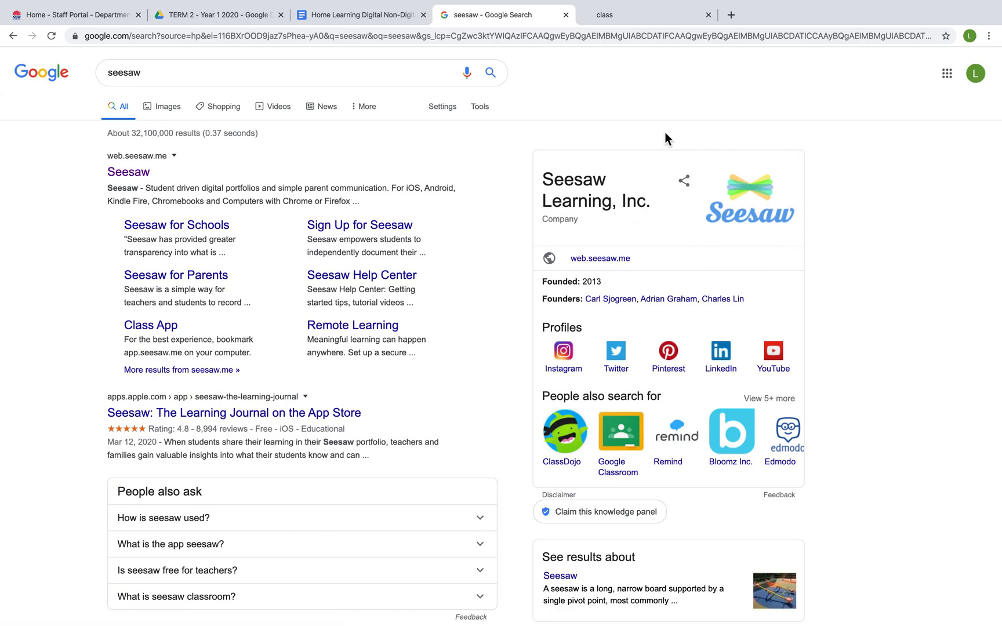
# - Go to the official Seesaw website from the results and reach its Log In page
pyautogui.click(129, 172)
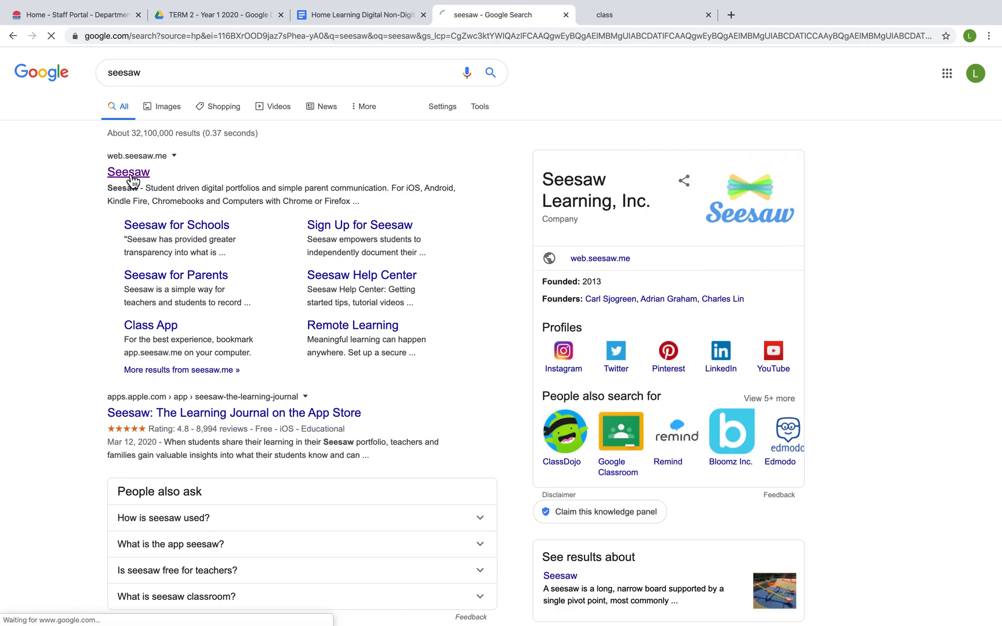
pyautogui.click(128, 172)
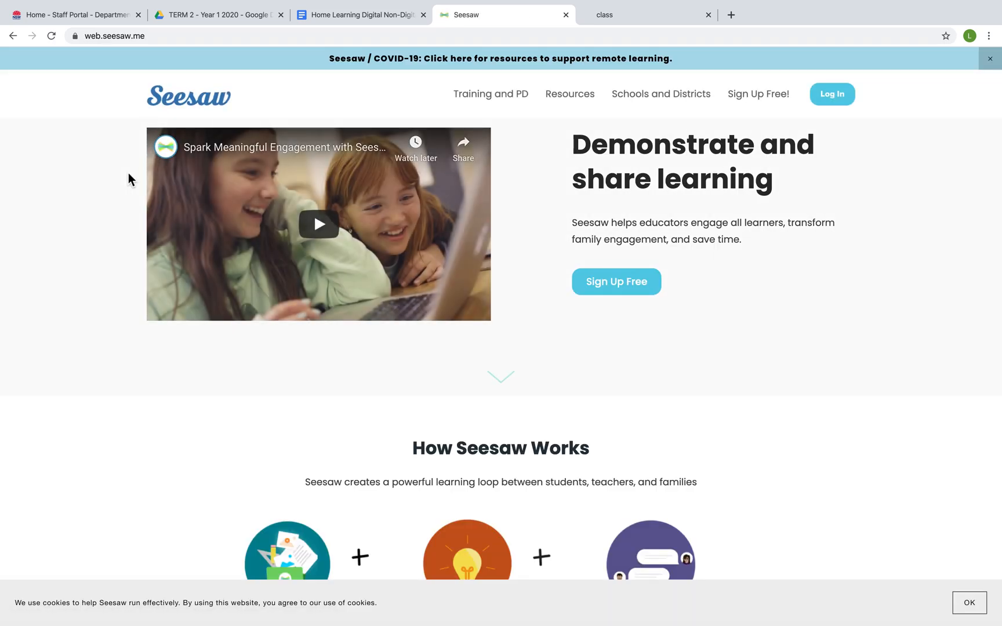
pyautogui.moveTo(783, 164)
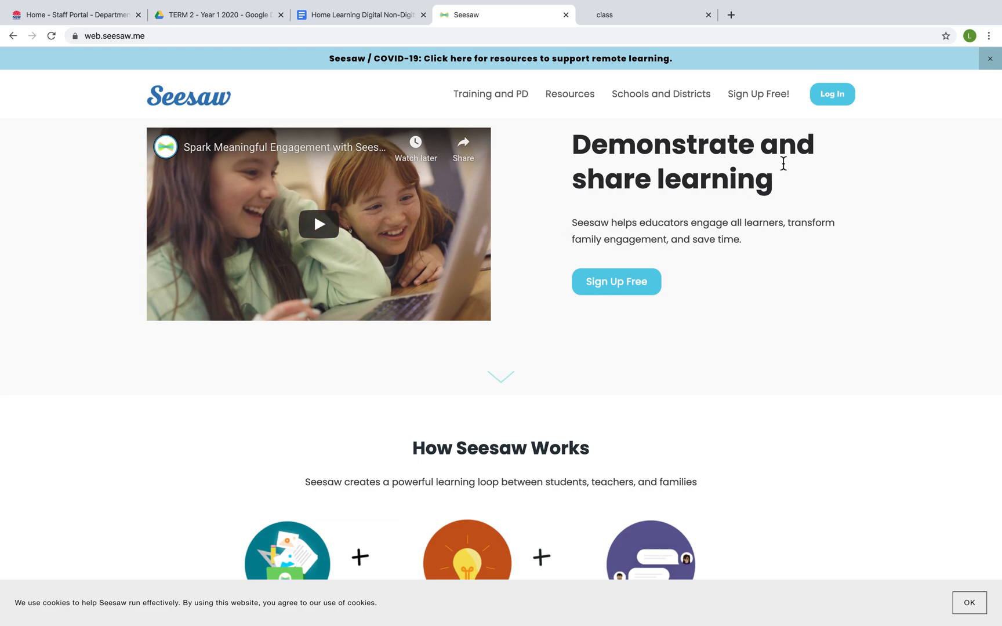
pyautogui.moveTo(831, 94)
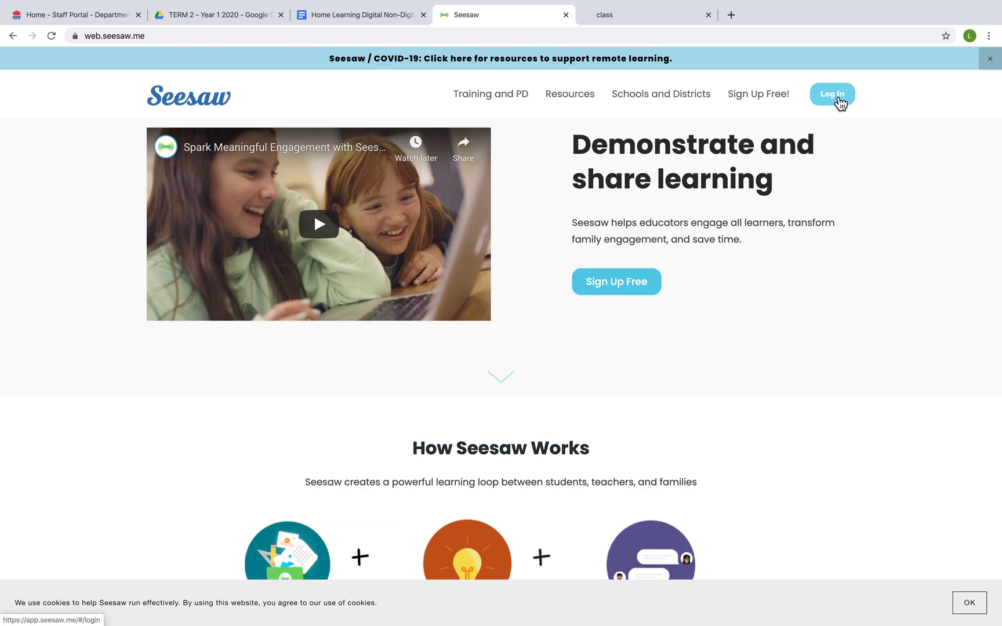
pyautogui.click(832, 94)
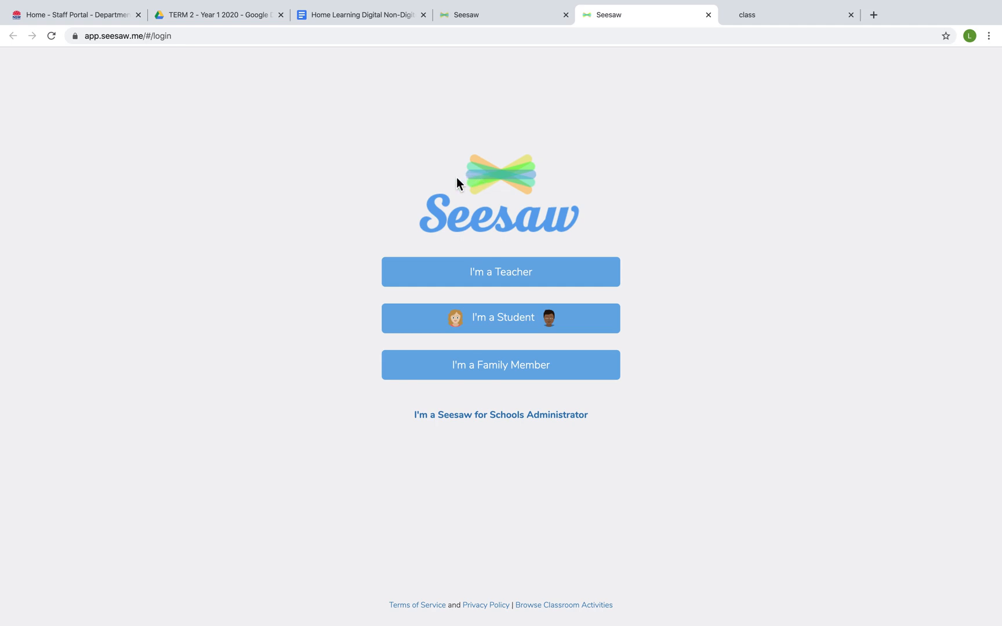
pyautogui.moveTo(467, 345)
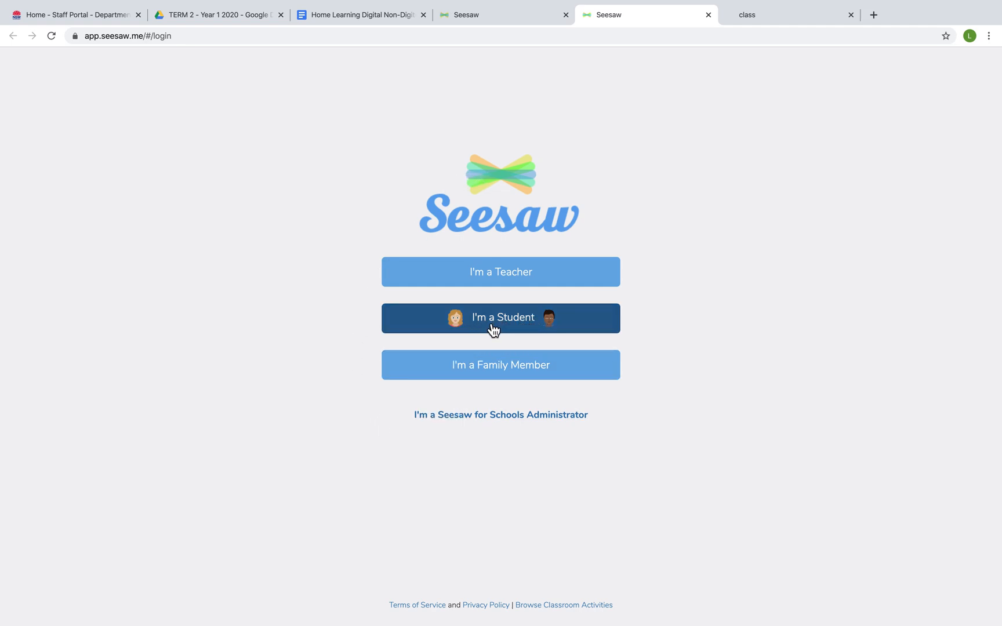
# - Choose 'I'm a Student' and focus the TEXT CODE field on the Student Sign In page
pyautogui.click(499, 318)
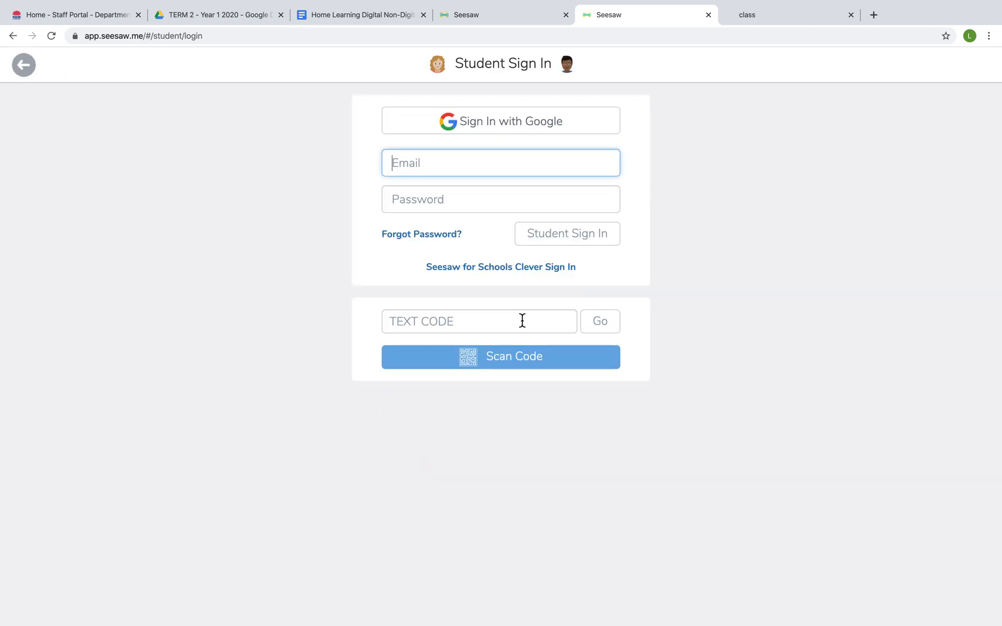
pyautogui.click(599, 321)
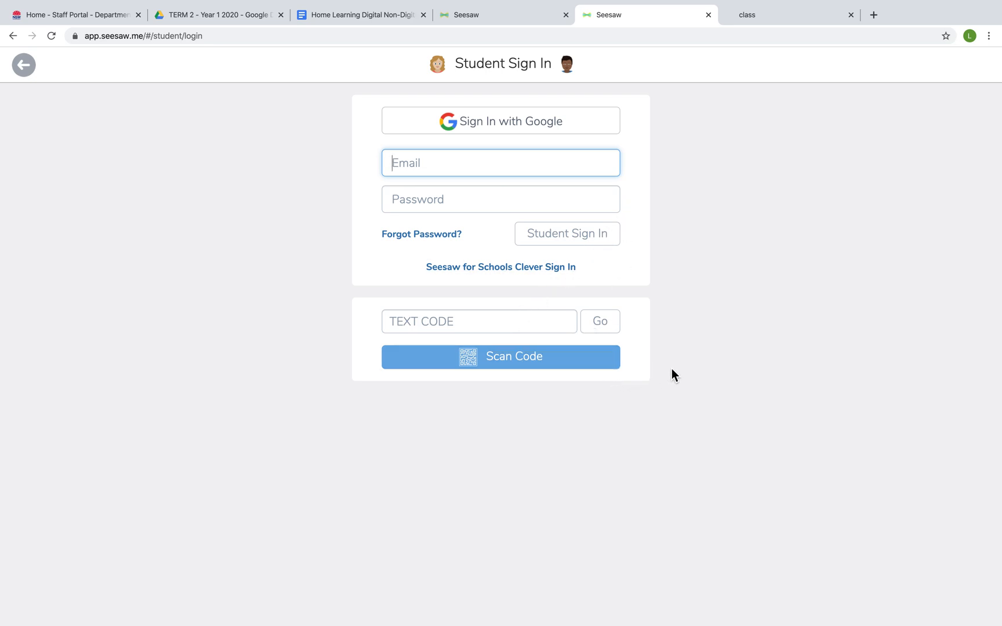
pyautogui.moveTo(457, 388)
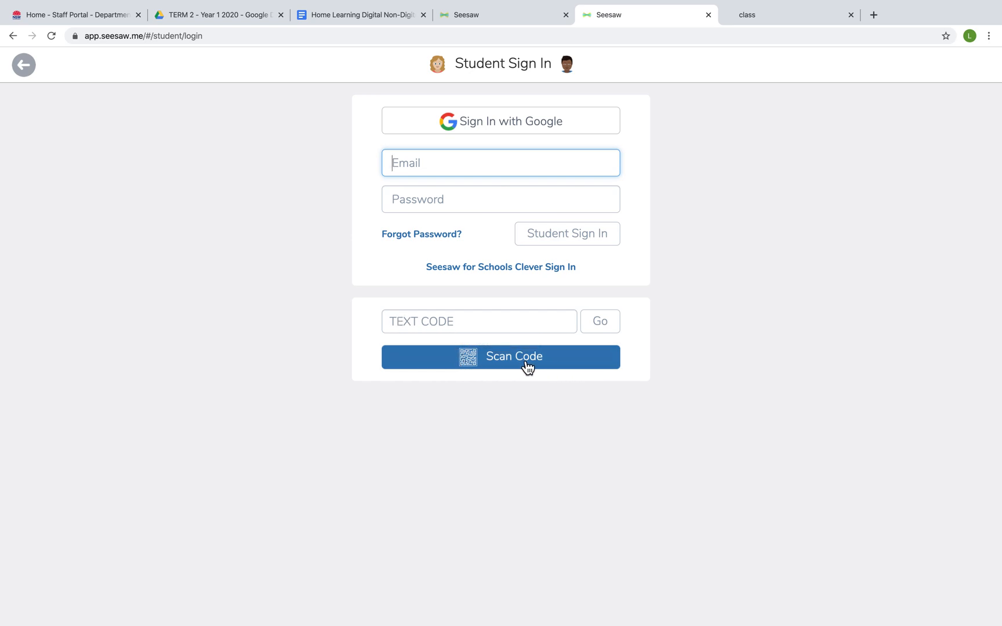
pyautogui.moveTo(690, 354)
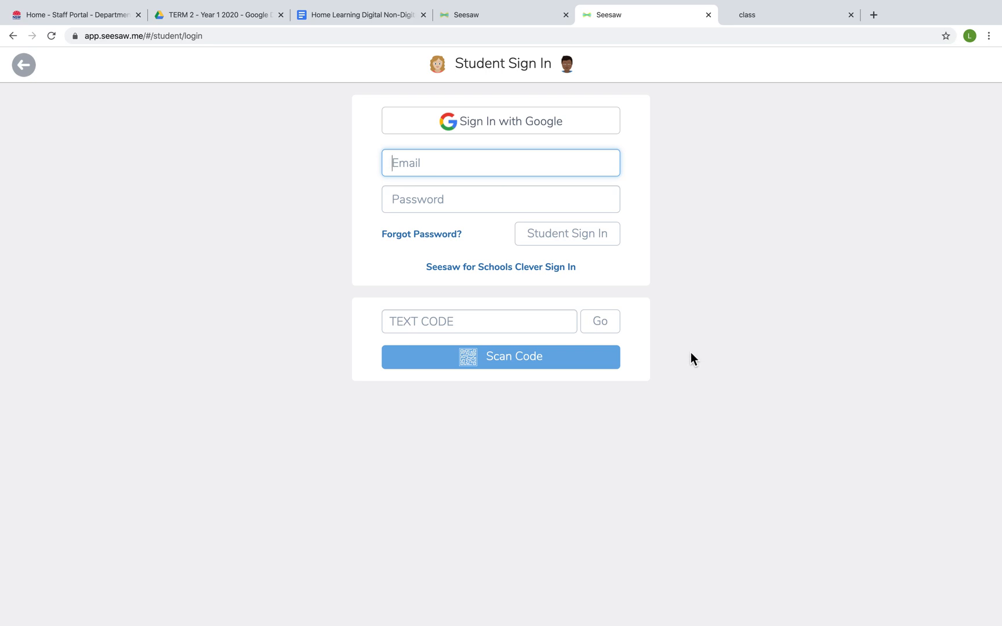
# - Switch to the class codes PDF and scroll to the Sample Student's Home Learning Code page
pyautogui.click(791, 14)
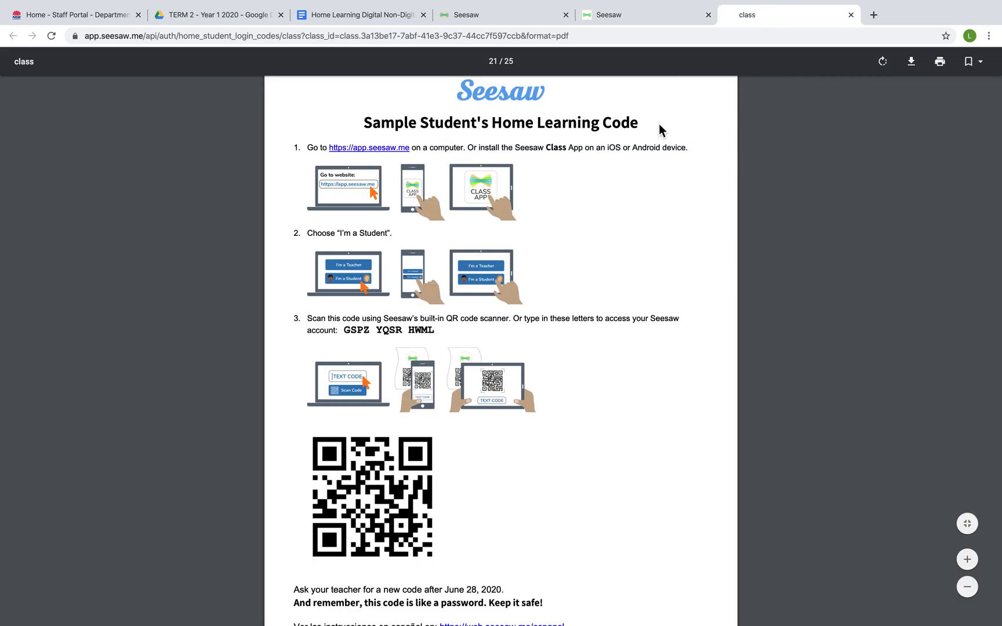
pyautogui.scroll(-3)
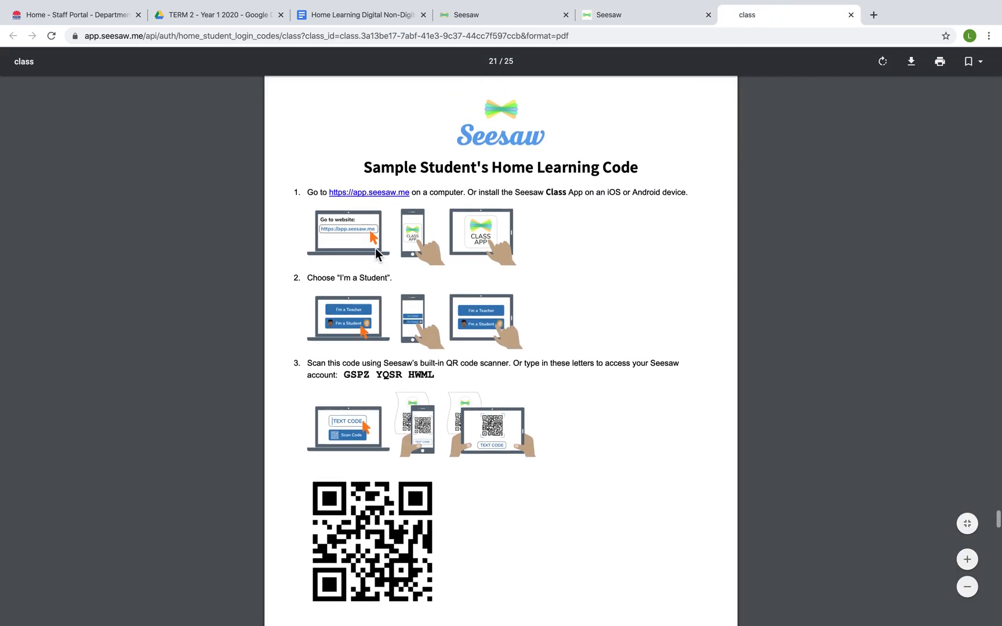
pyautogui.scroll(-3)
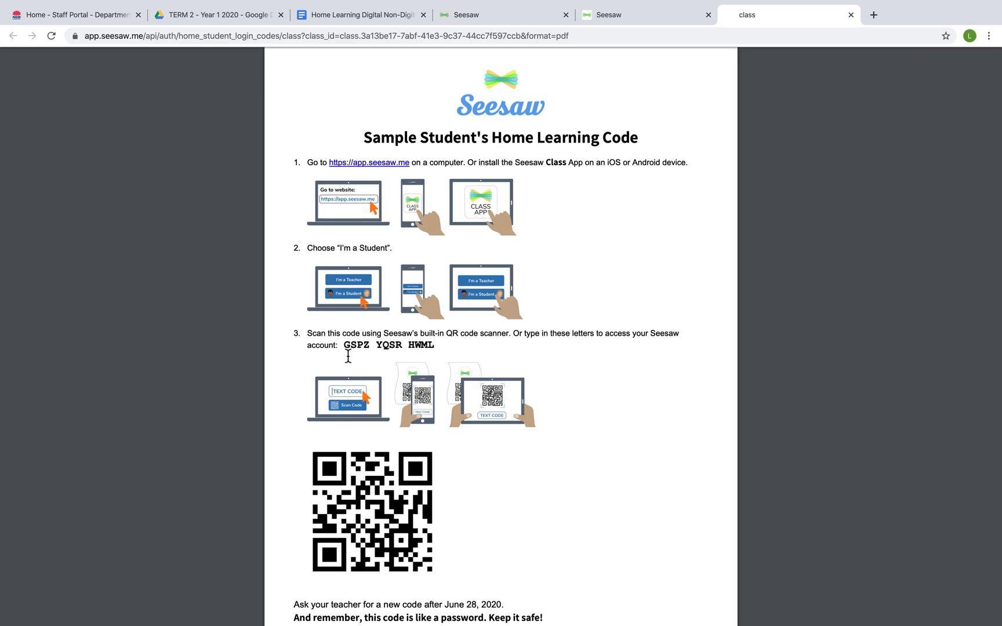
pyautogui.moveTo(344, 346); pyautogui.dragTo(434, 345)
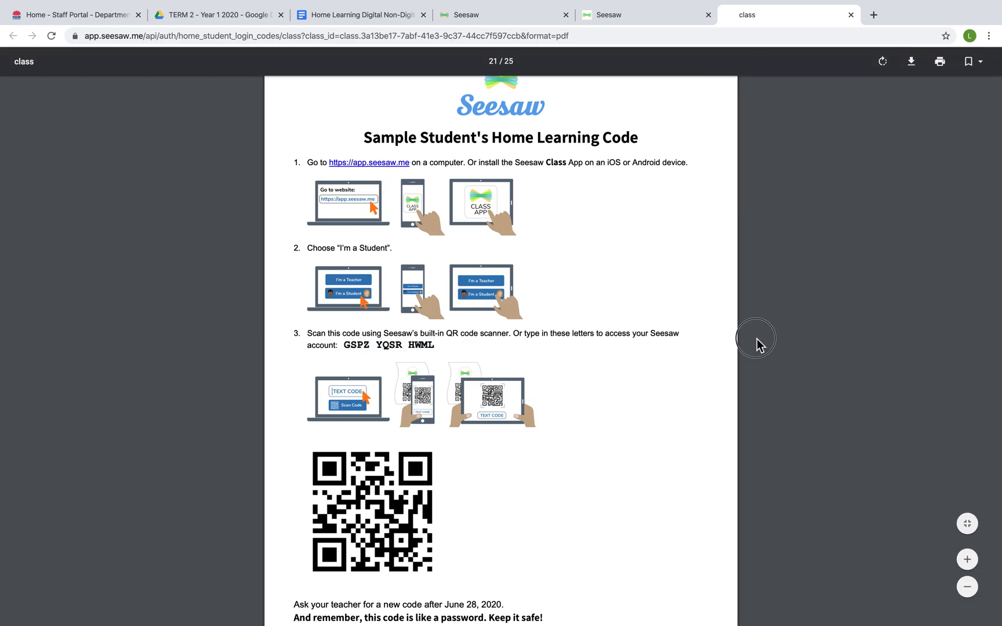
pyautogui.scroll(-3)
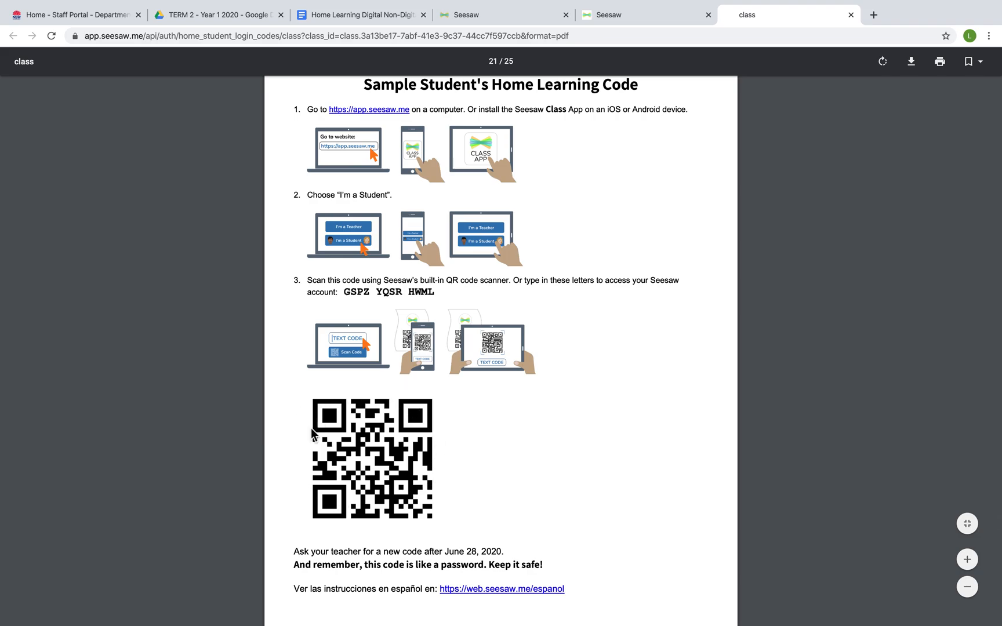
pyautogui.moveTo(391, 521)
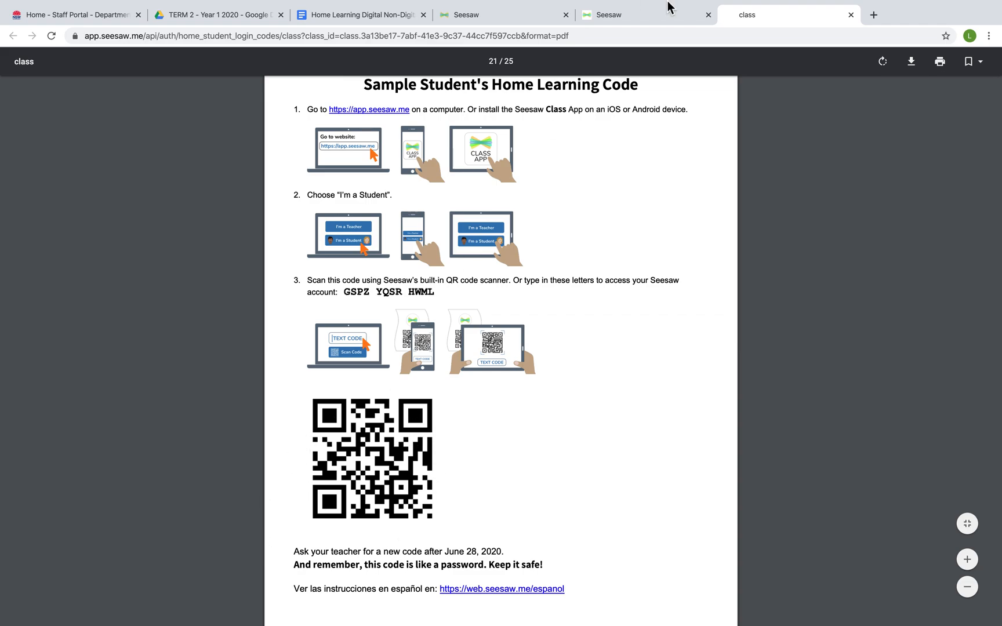
pyautogui.click(646, 14)
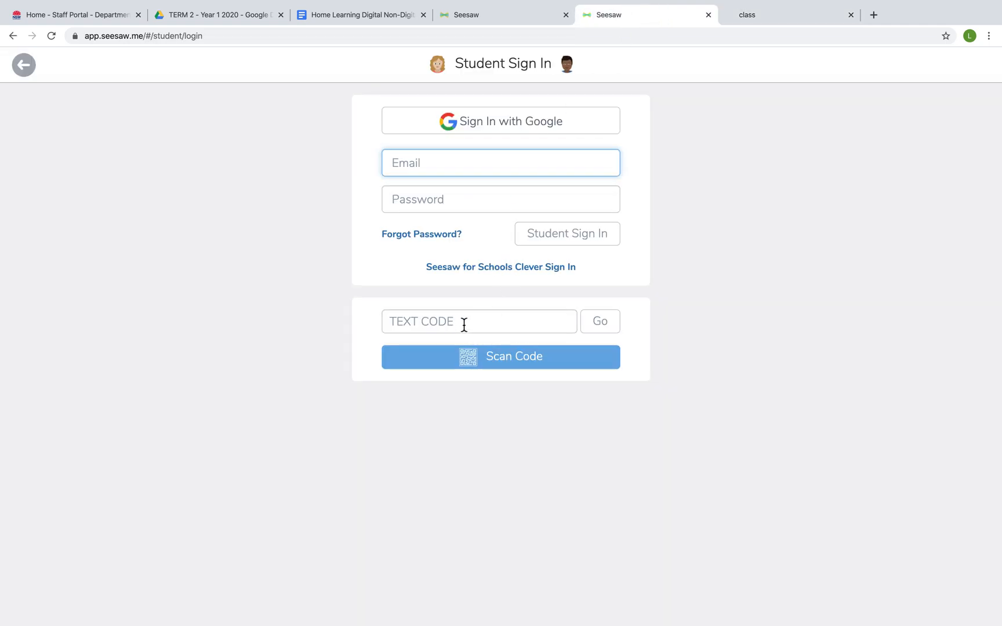
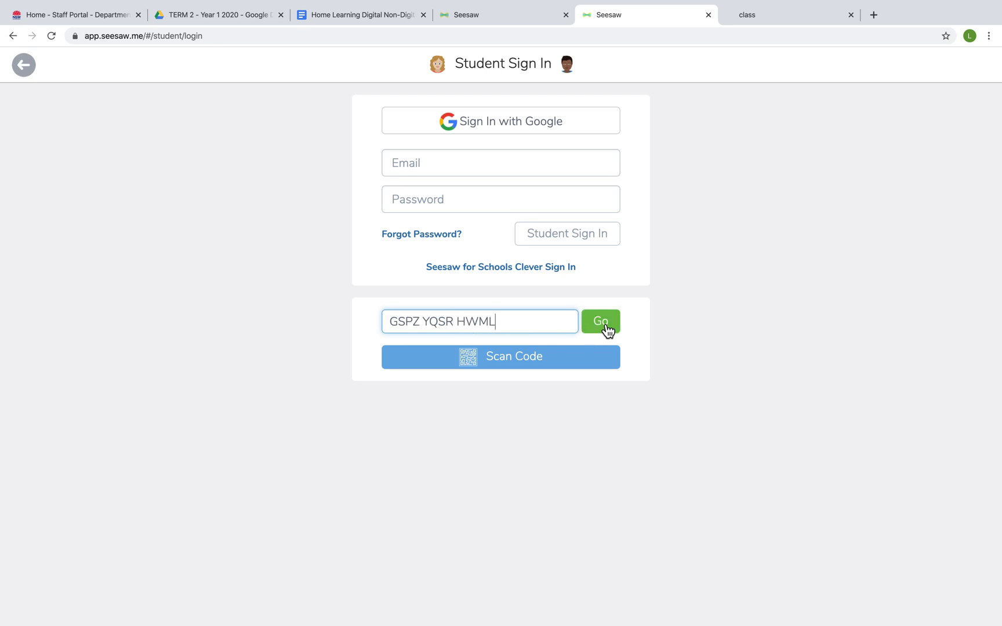
pyautogui.click(599, 321)
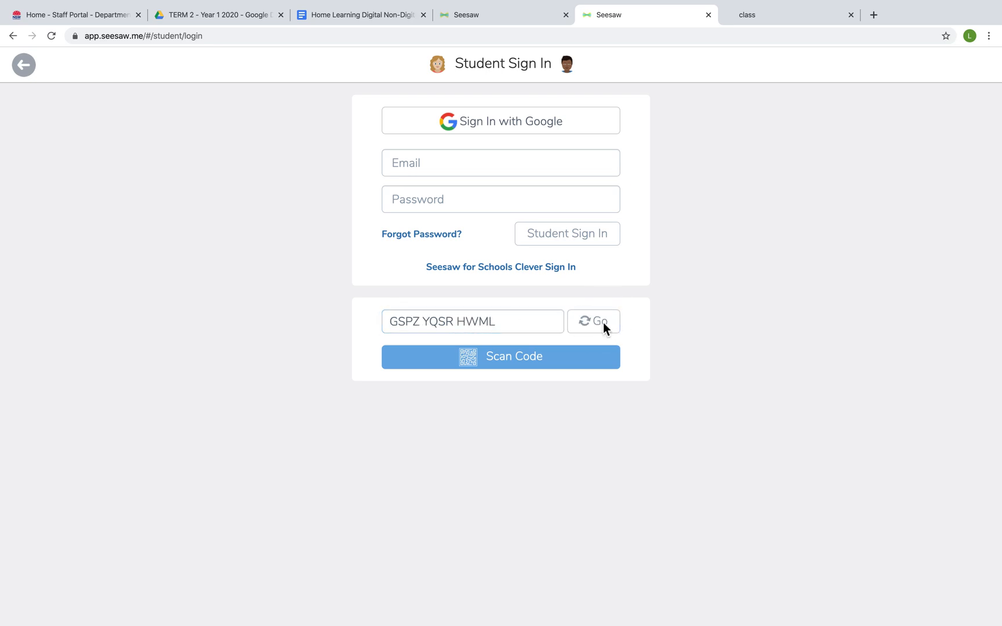
pyautogui.click(593, 321)
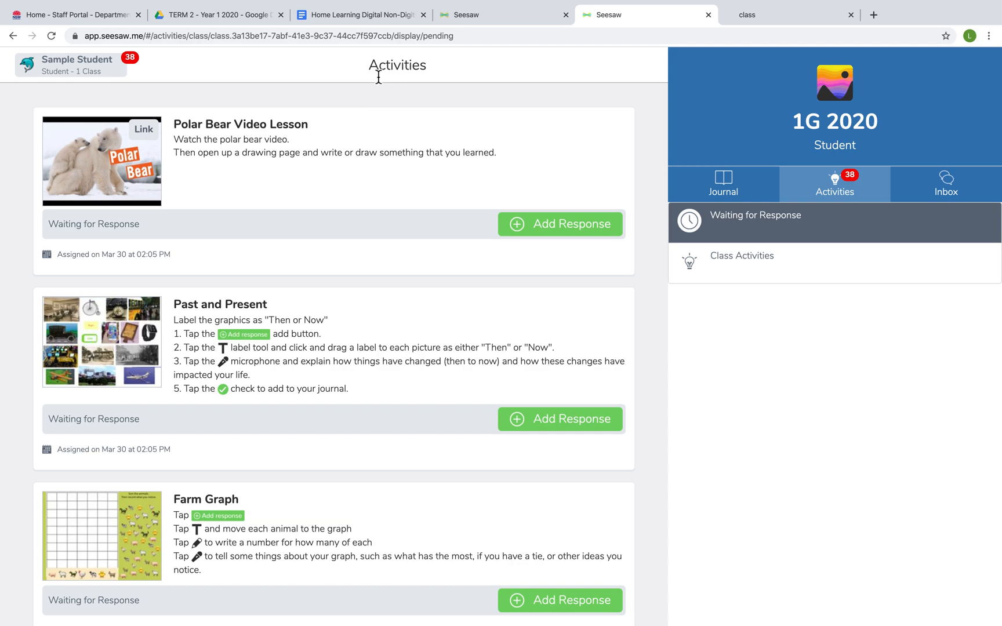
pyautogui.moveTo(362, 542)
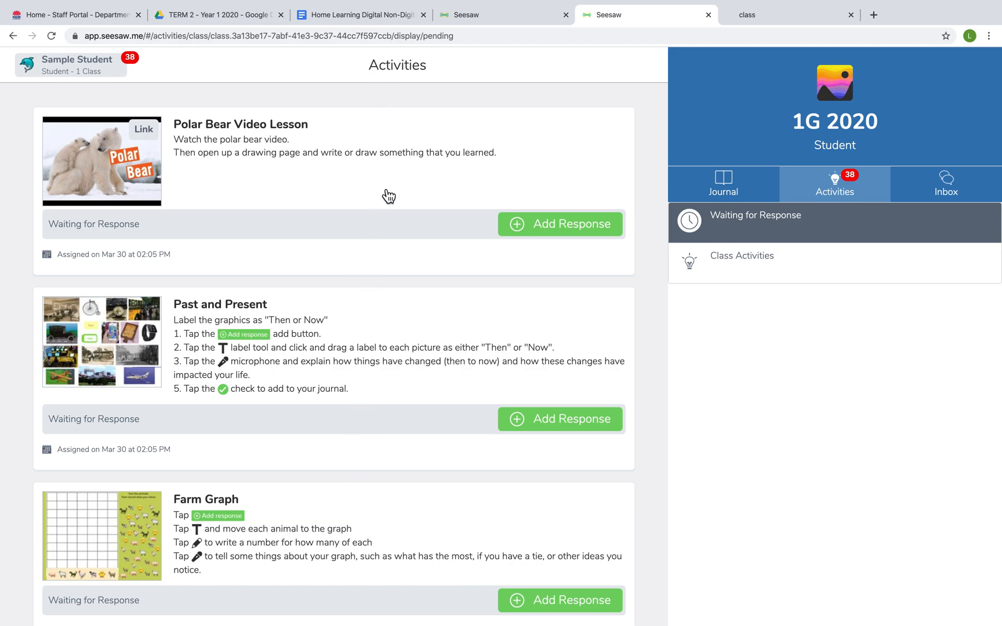
pyautogui.moveTo(822, 148)
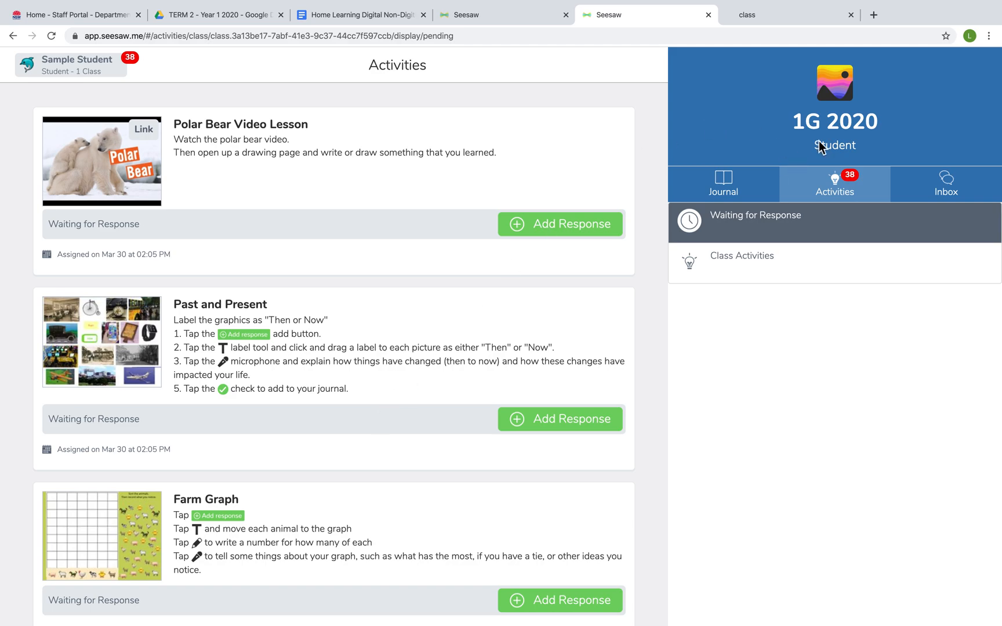
pyautogui.click(722, 184)
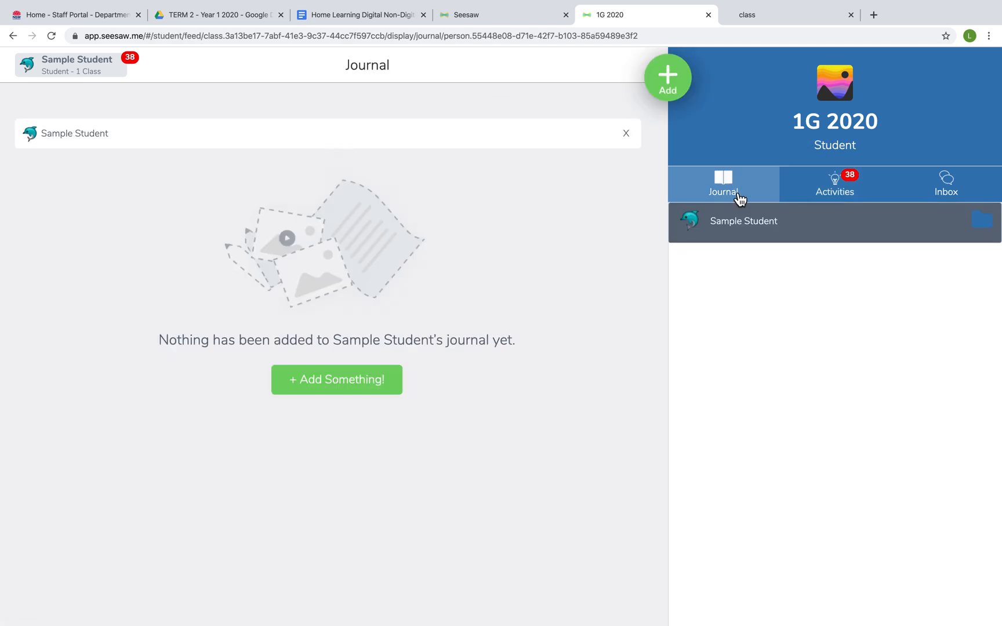
pyautogui.moveTo(778, 386)
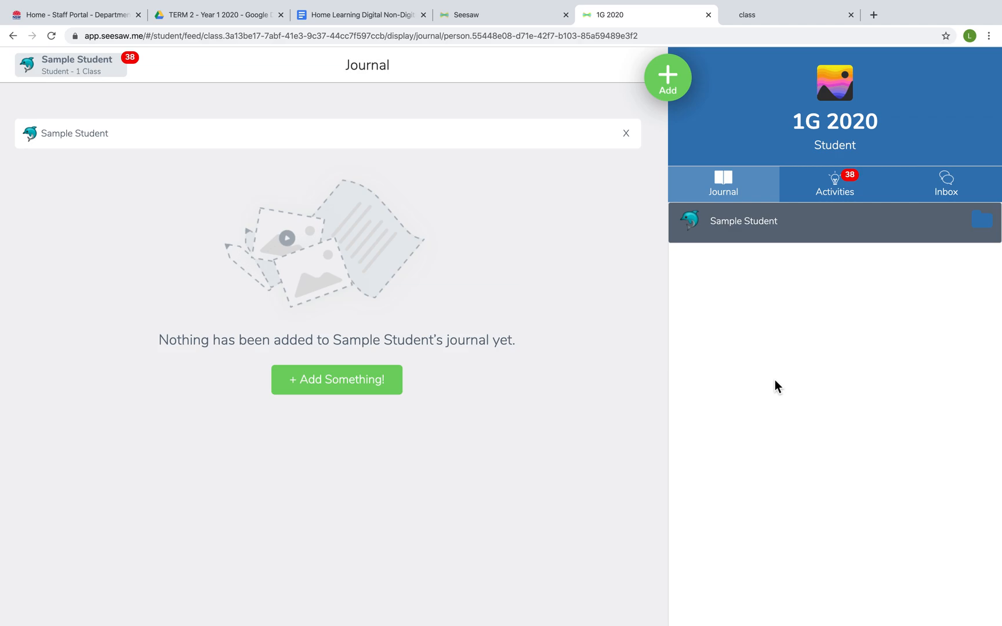
pyautogui.moveTo(946, 192)
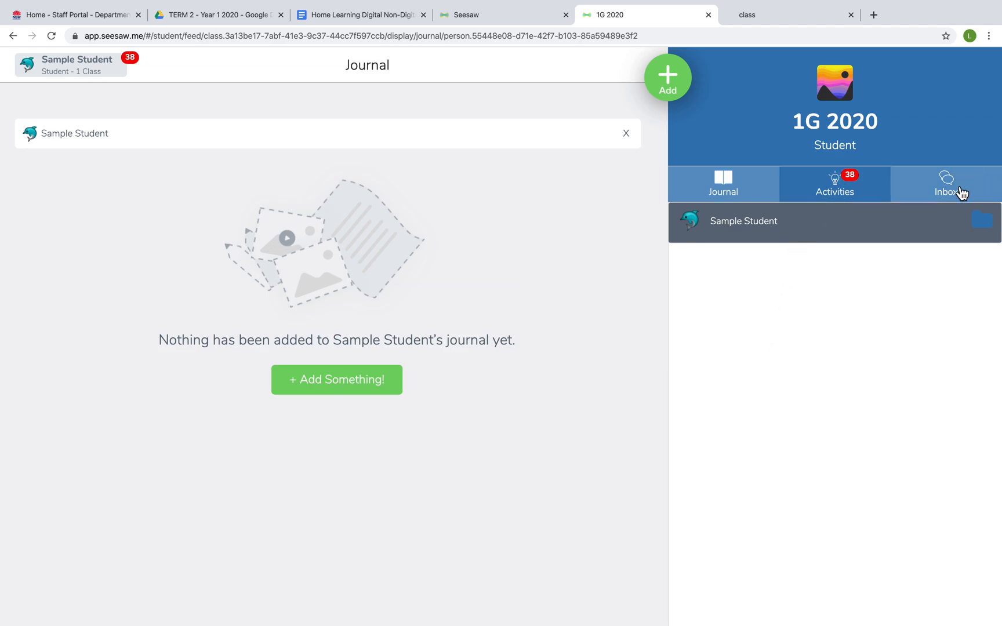
pyautogui.click(947, 184)
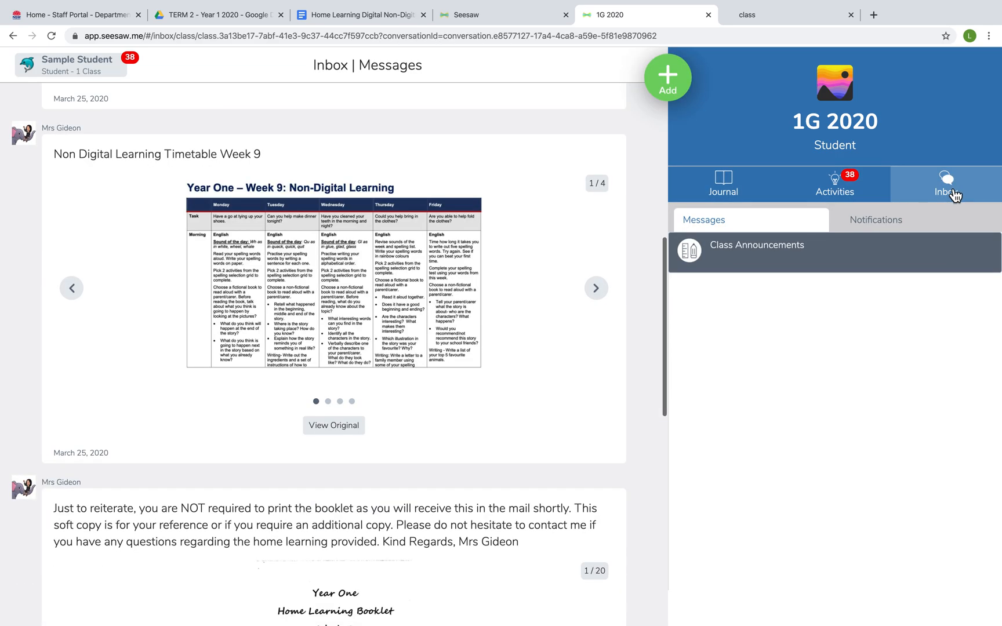
pyautogui.moveTo(834, 189)
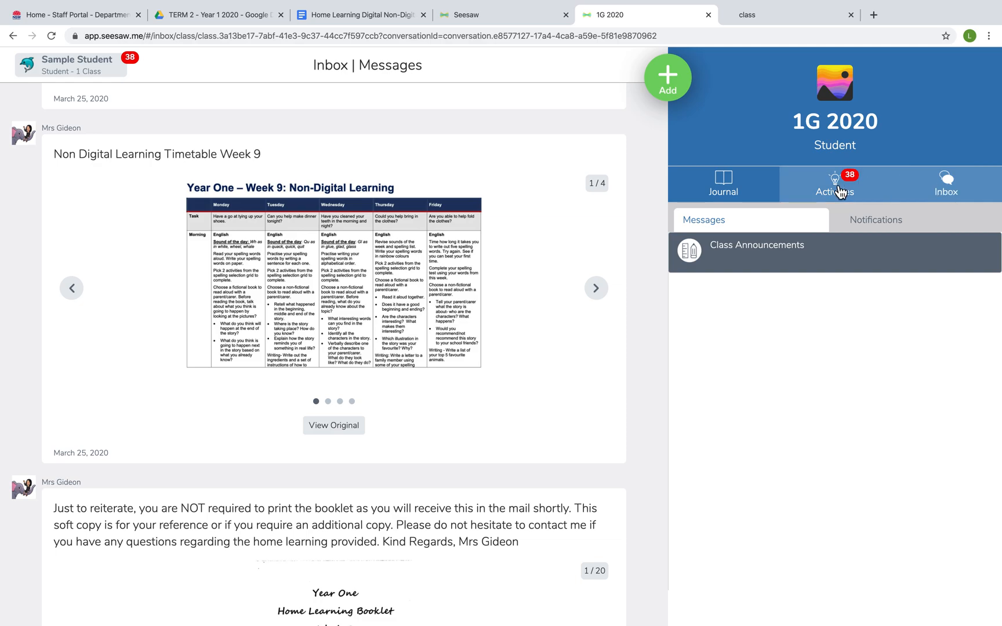
pyautogui.click(834, 185)
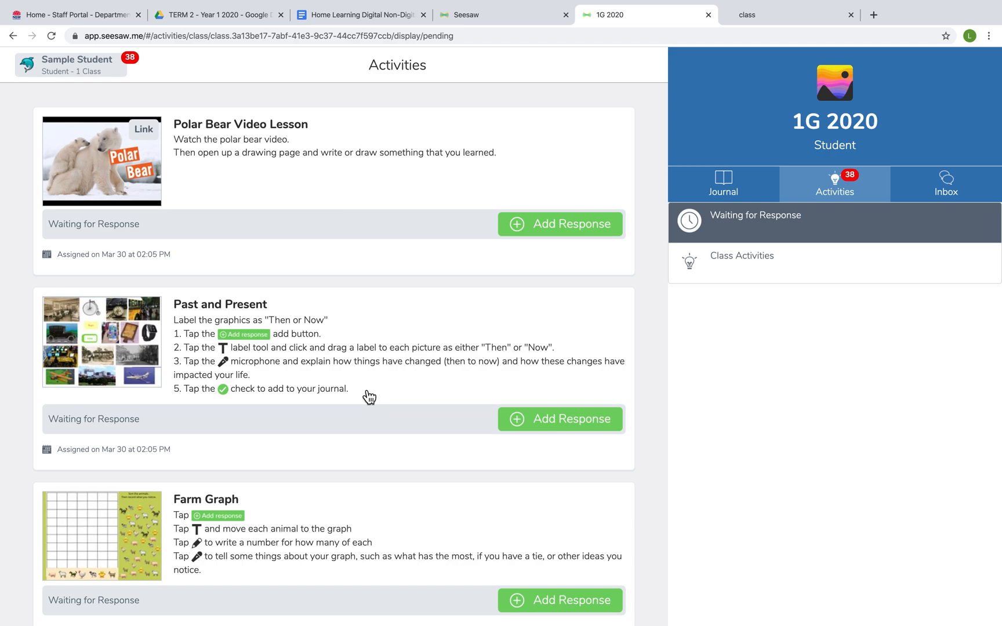
# - Scroll to the Farm Graph activity and start a response with Add Response
pyautogui.scroll(-3)
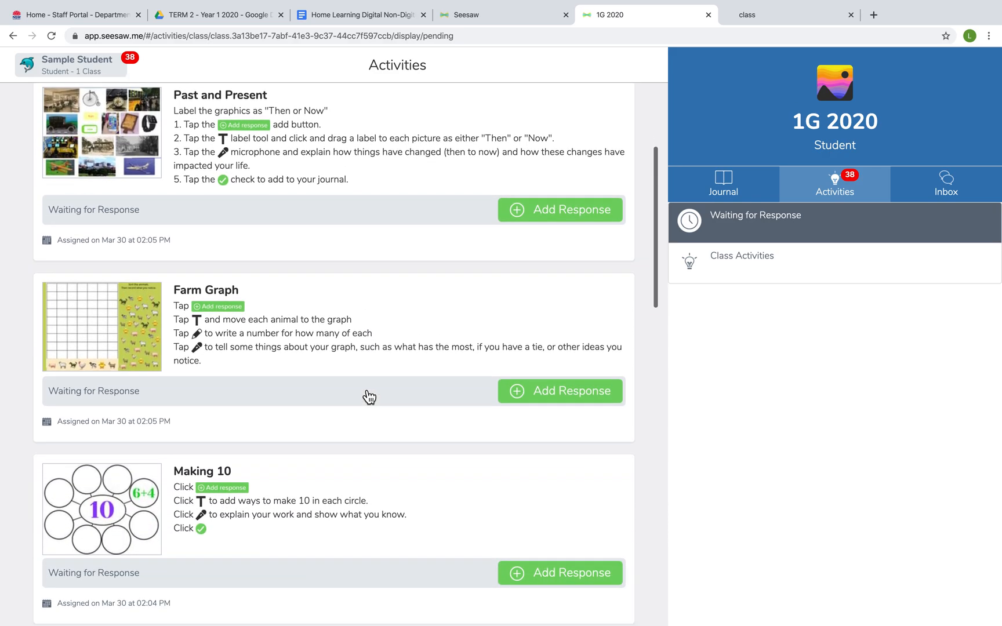
pyautogui.scroll(-3)
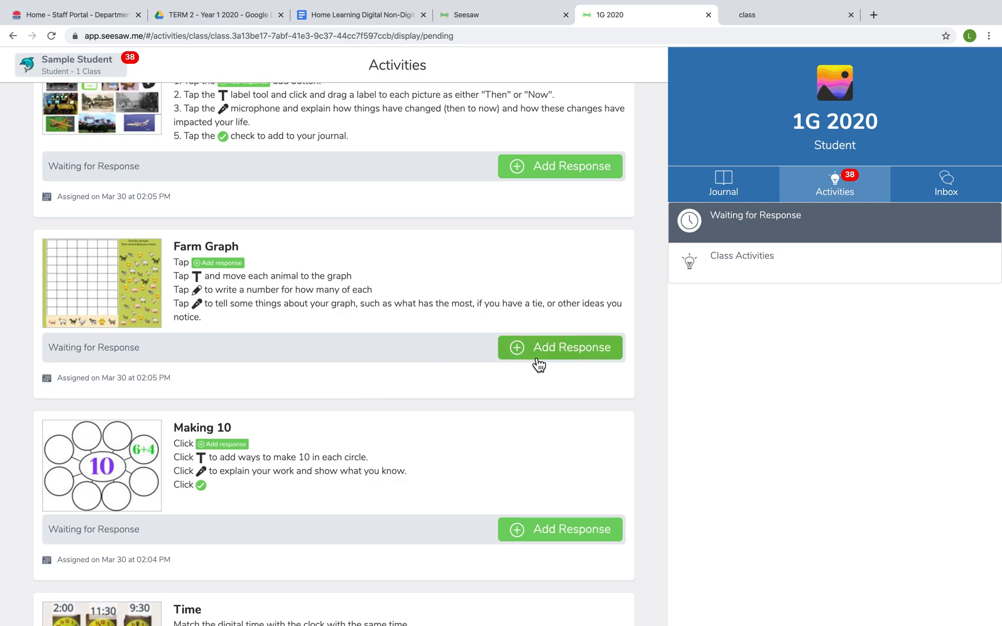
pyautogui.click(559, 347)
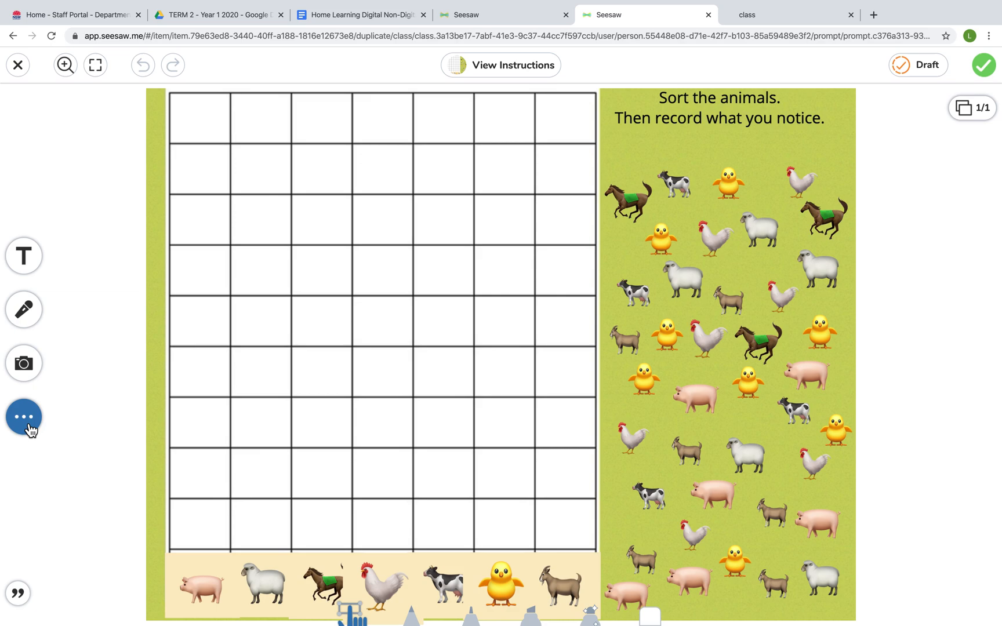
# - Submit the Farm Graph response with the green check so it awaits teacher approval
pyautogui.click(23, 416)
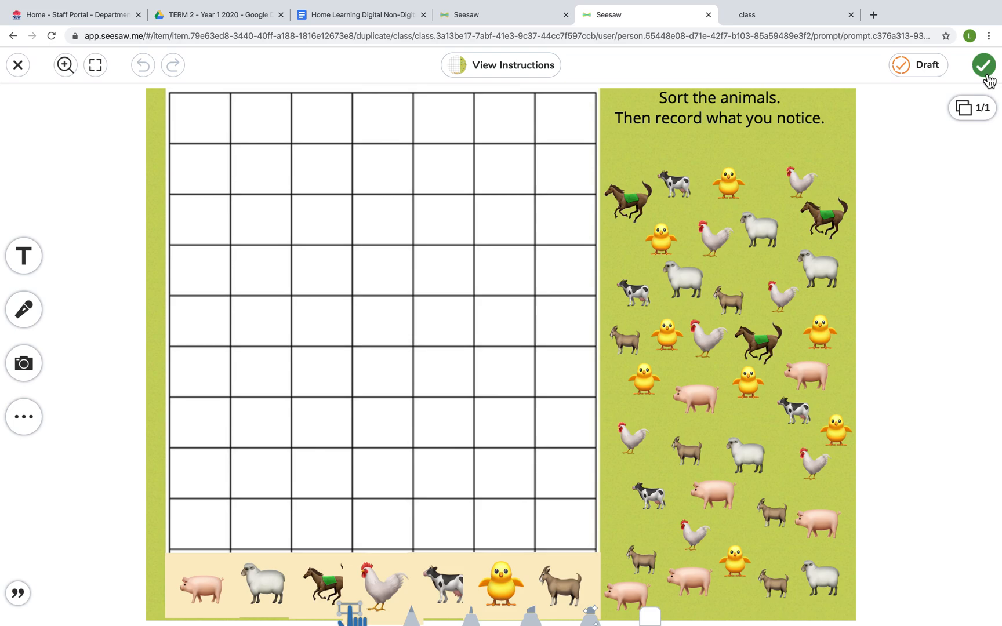
pyautogui.click(982, 65)
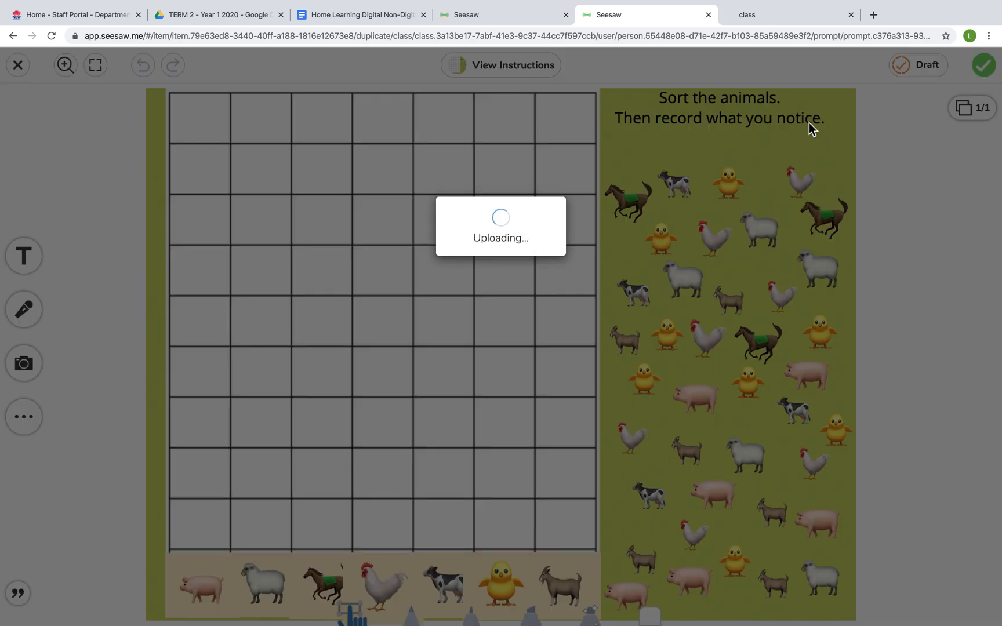
pyautogui.click(983, 65)
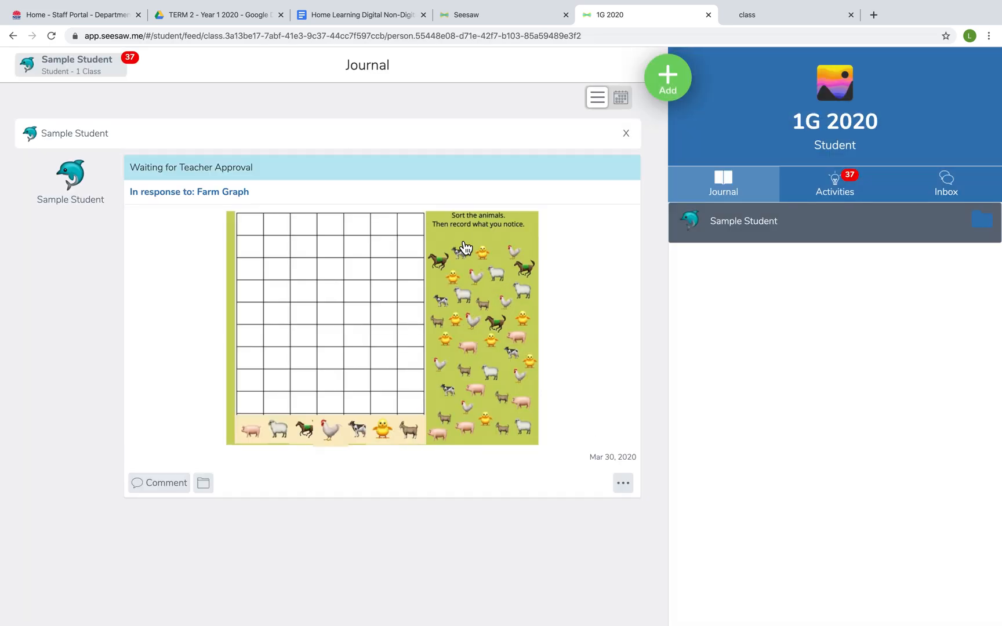
pyautogui.moveTo(509, 336)
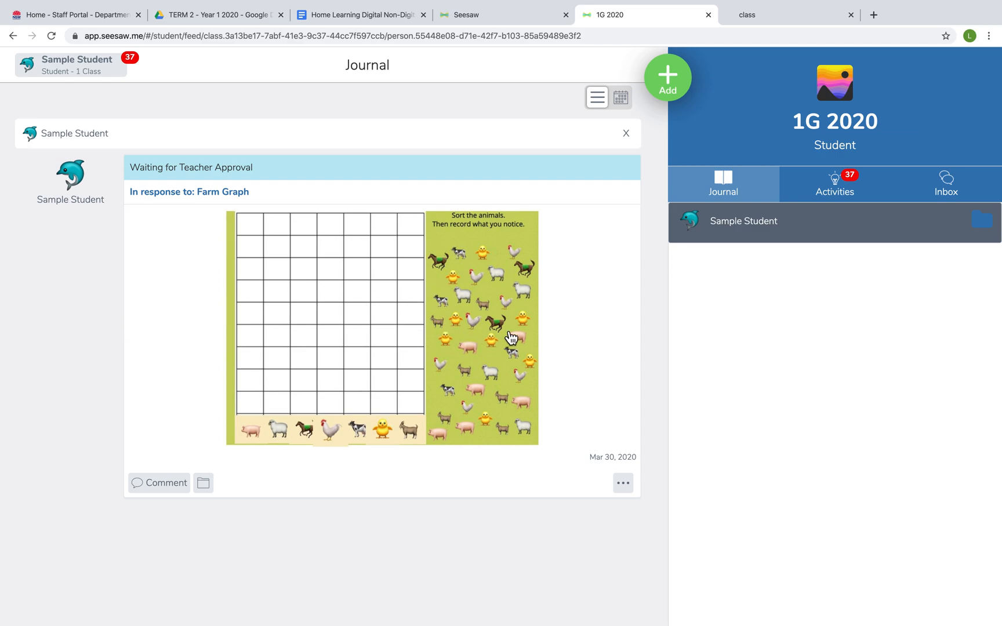
pyautogui.moveTo(567, 325)
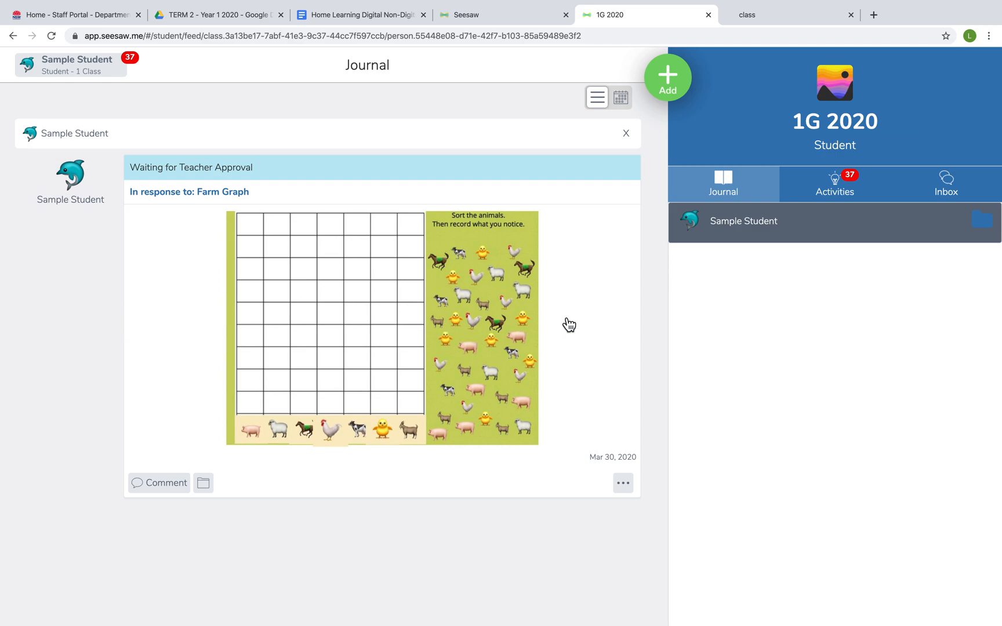
pyautogui.moveTo(722, 192)
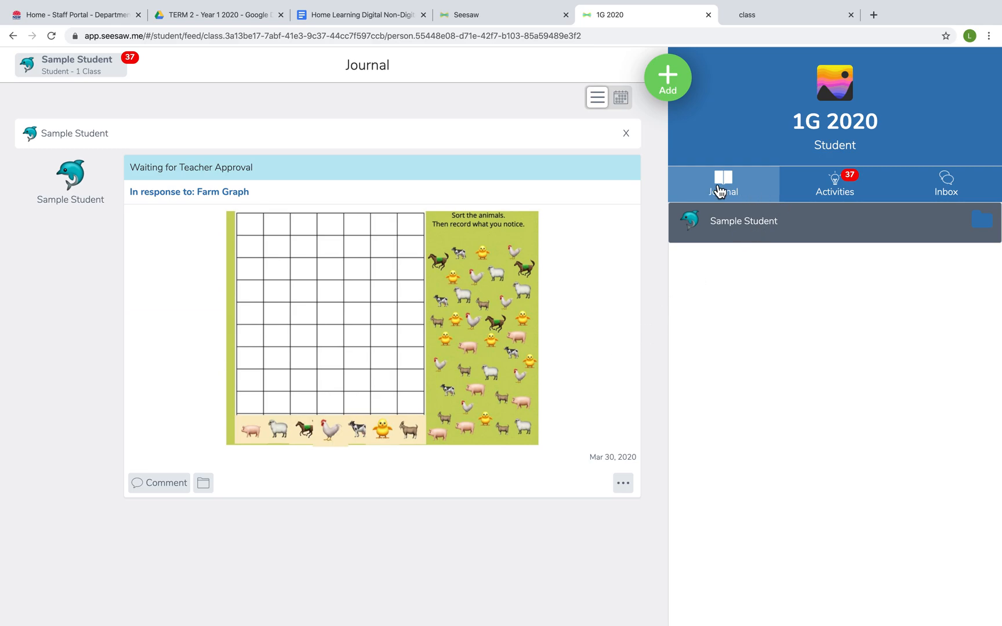